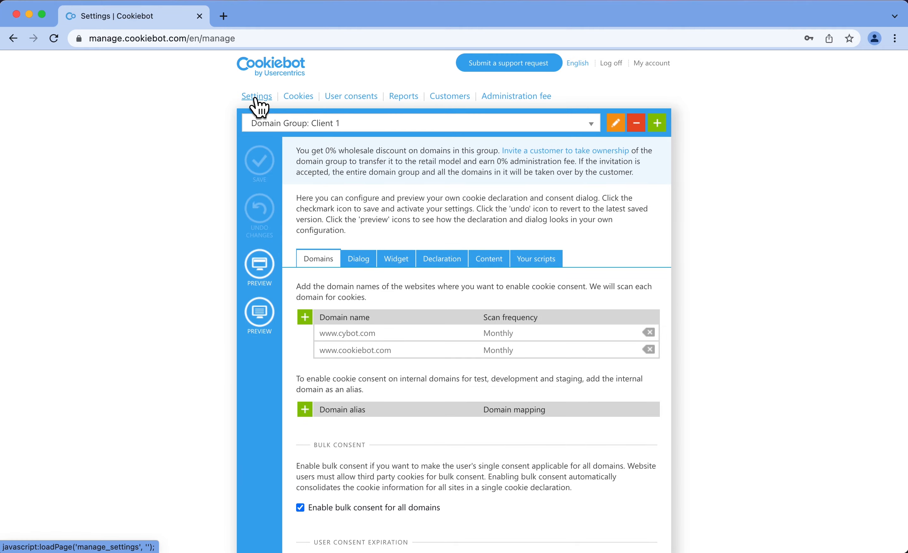
Bring up the Dialog settings for the Client 1 domain group showing the Swift template
click(358, 258)
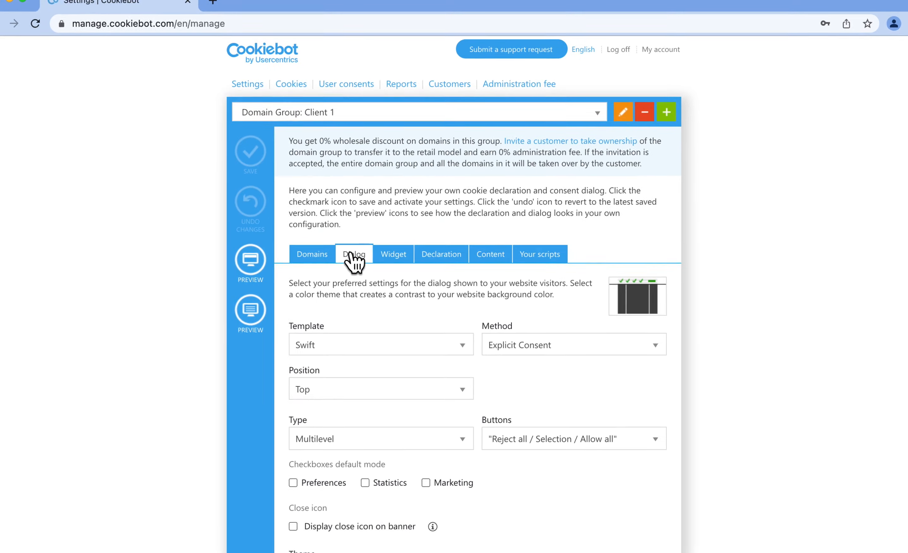
scroll(down, 3)
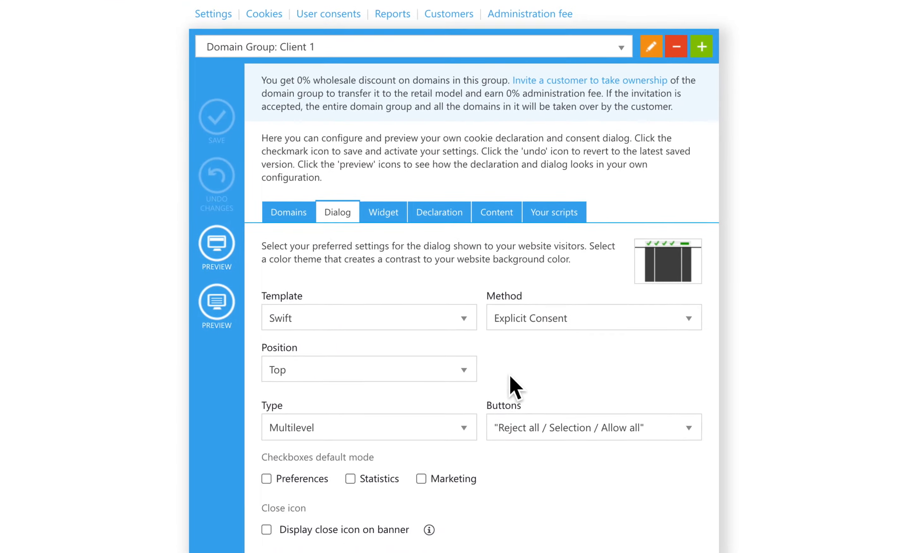
scroll(down, 3)
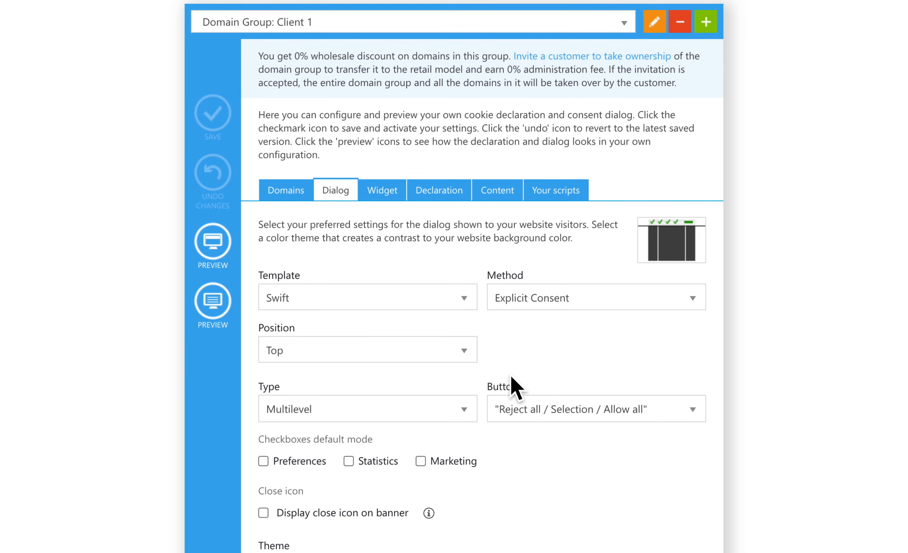
mouse_move(491, 354)
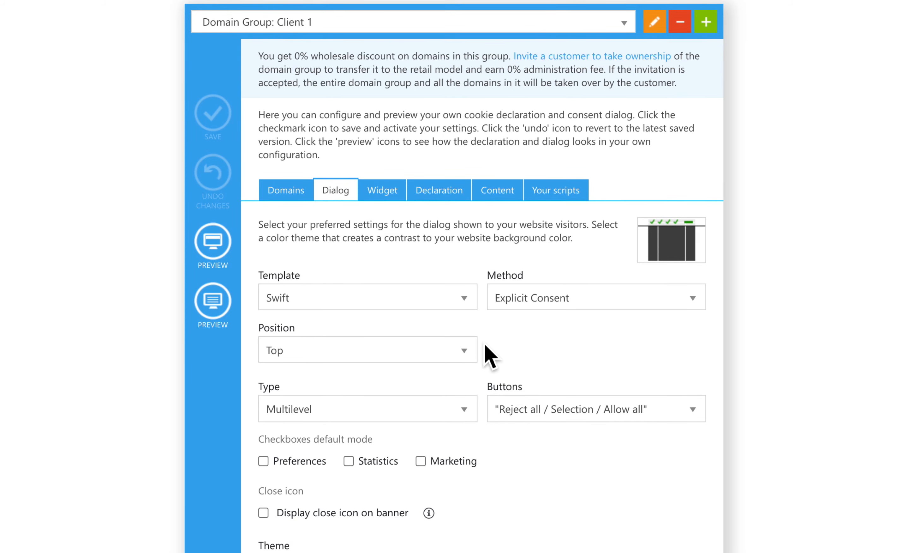
click(367, 297)
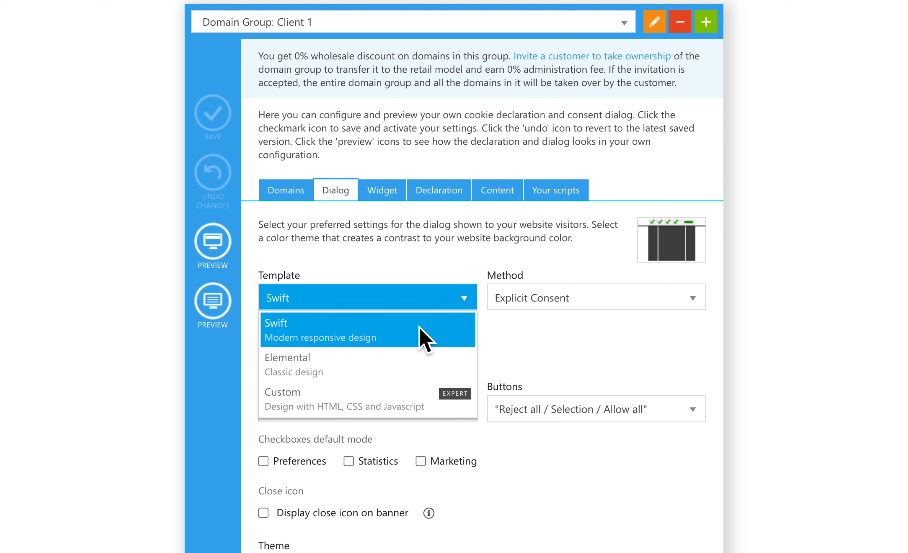
mouse_move(417, 365)
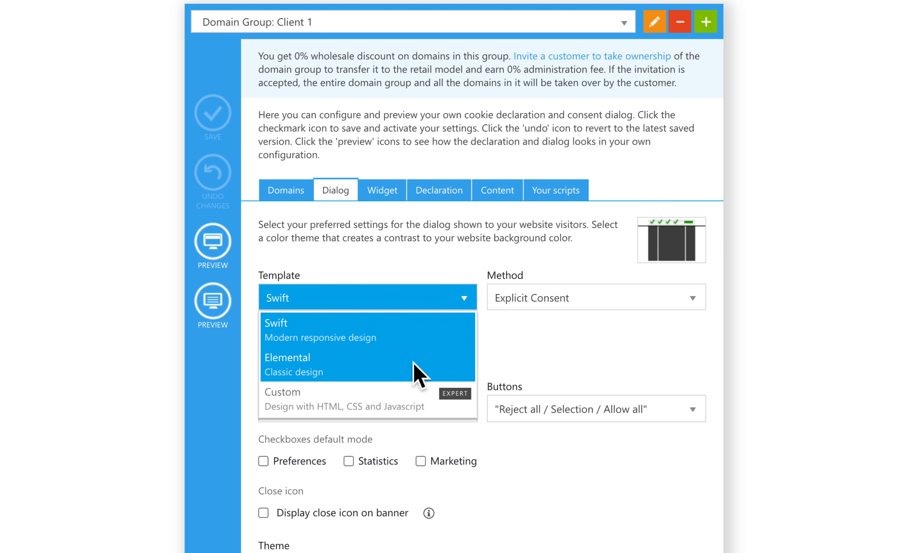
mouse_move(416, 380)
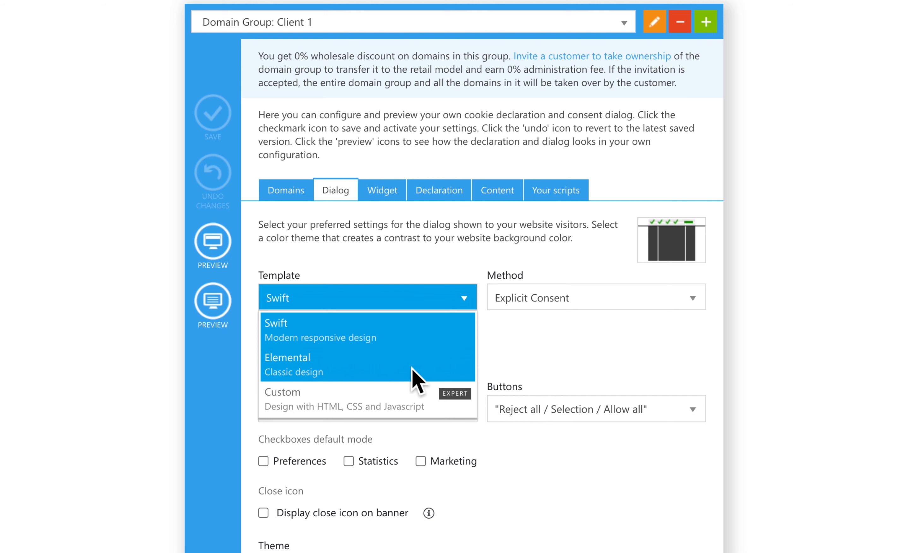
click(283, 399)
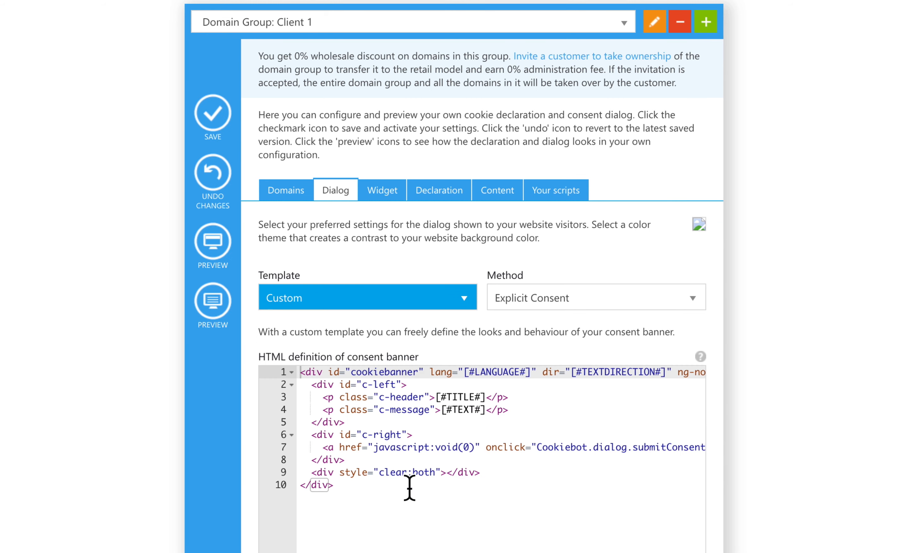
mouse_move(486, 304)
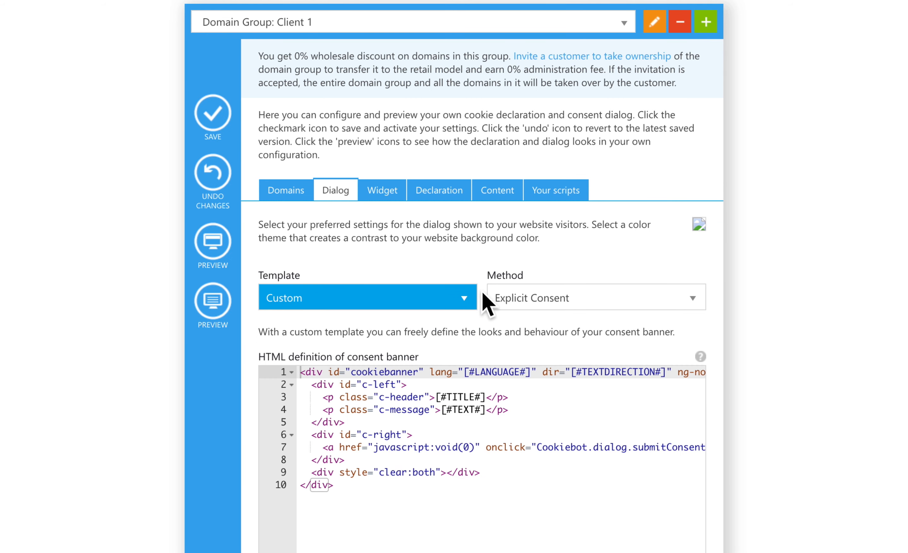
click(367, 298)
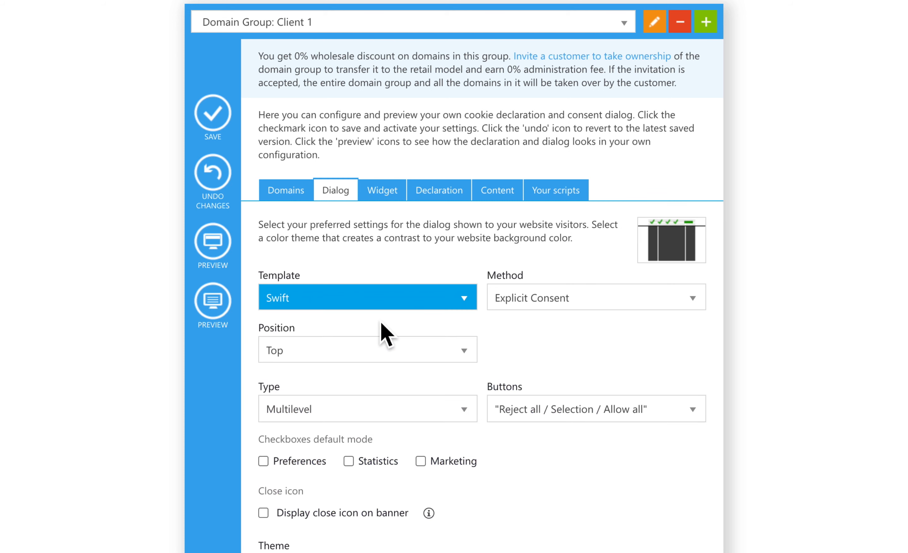
Try the Slide down banner position, preview it, then set the position to Overlay
click(367, 348)
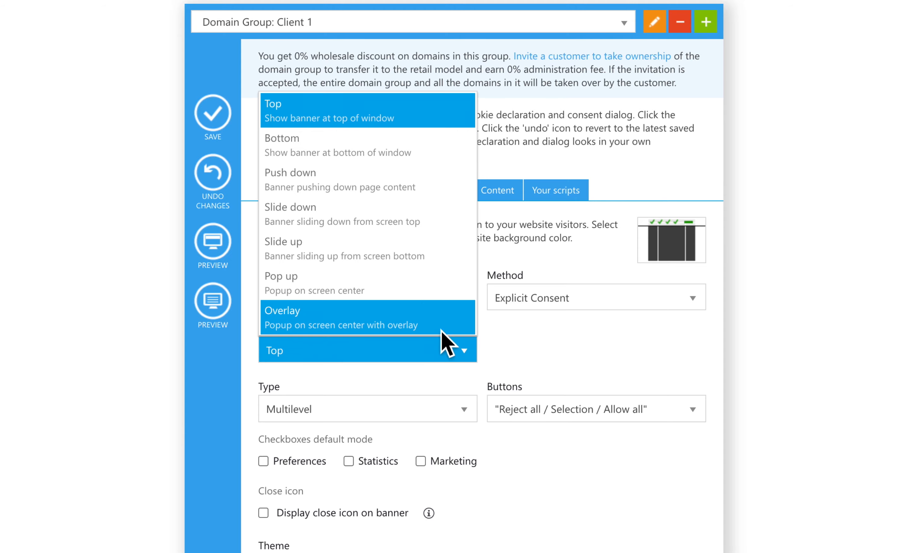
click(291, 206)
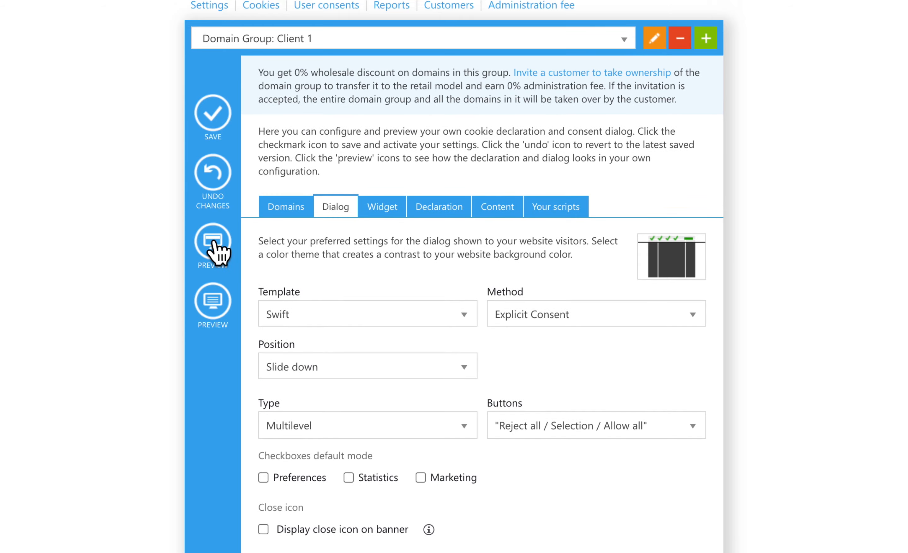
click(213, 243)
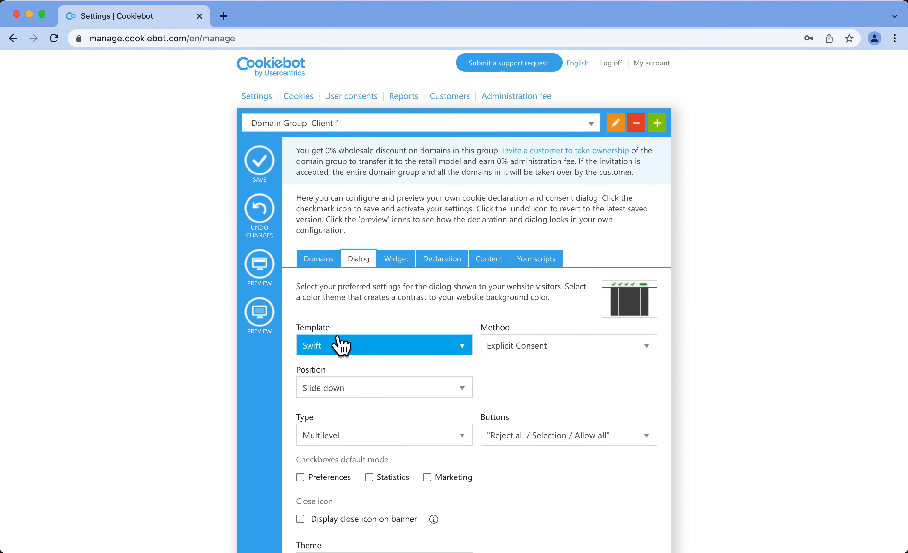
click(384, 387)
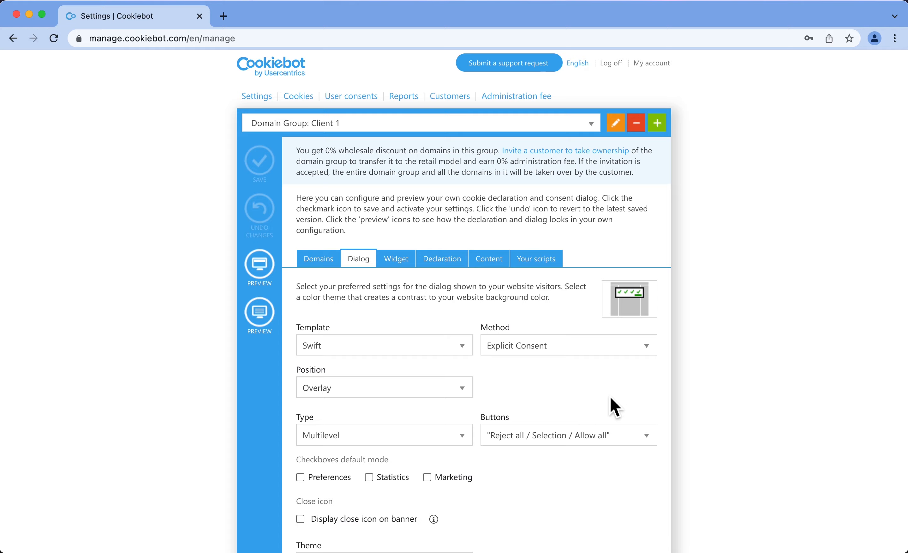
click(567, 345)
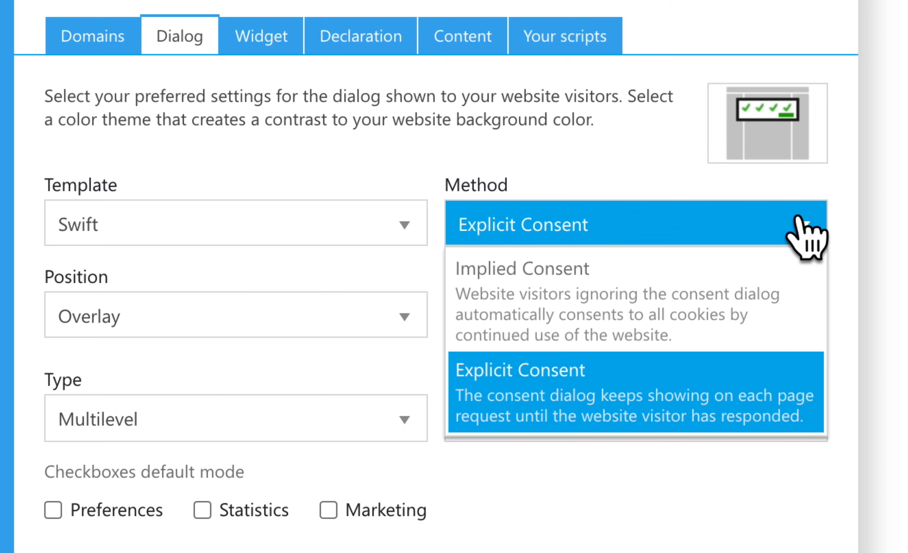
scroll(down, 3)
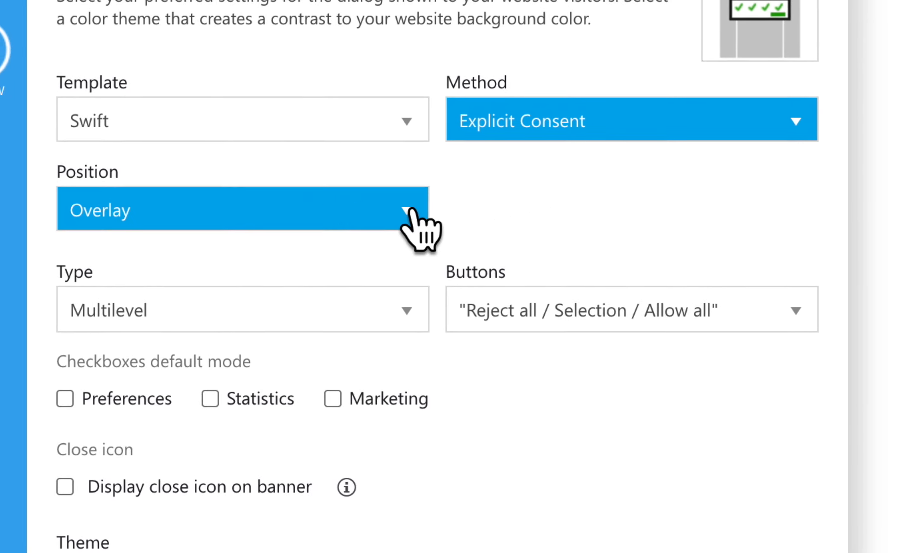
click(242, 309)
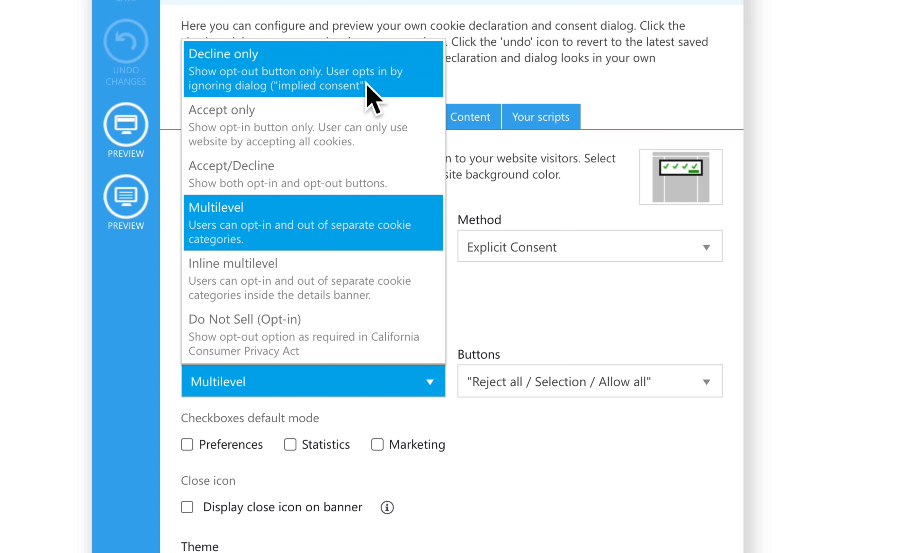
click(313, 381)
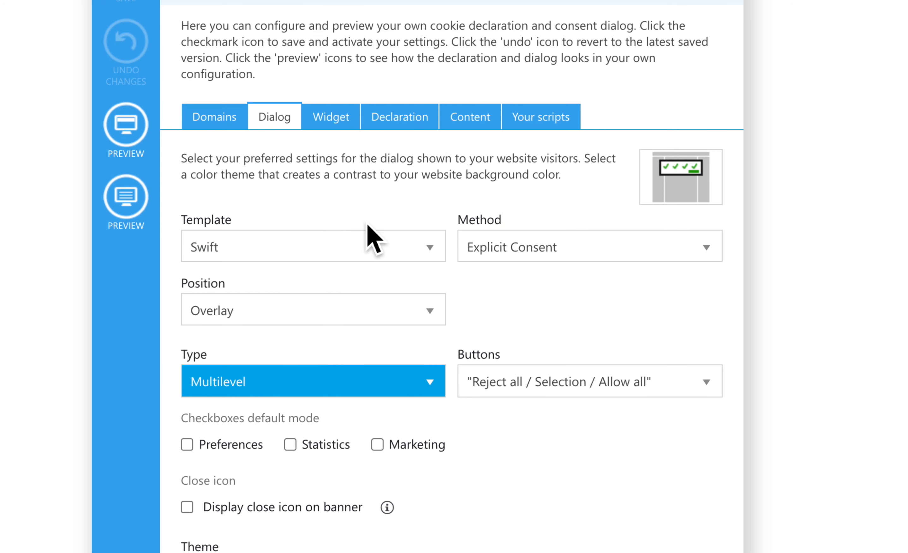
scroll(down, 3)
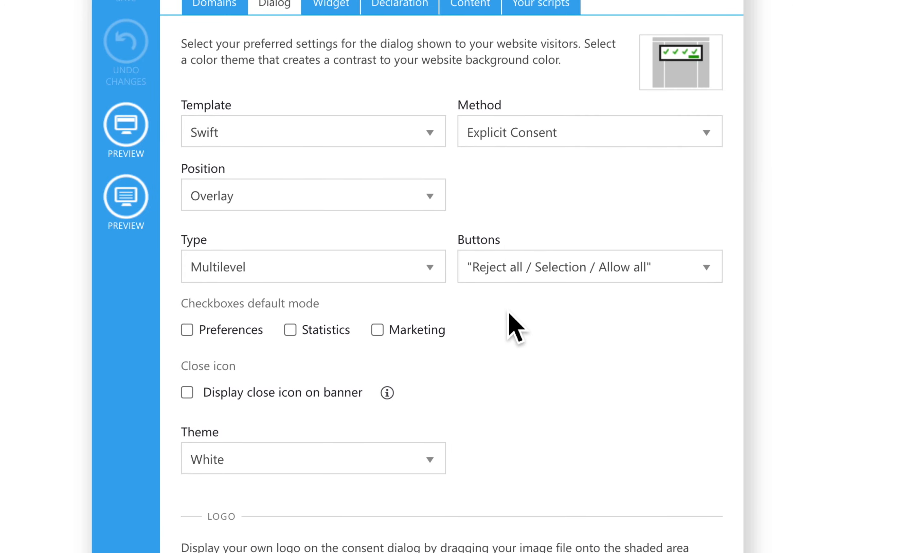
scroll(down, 3)
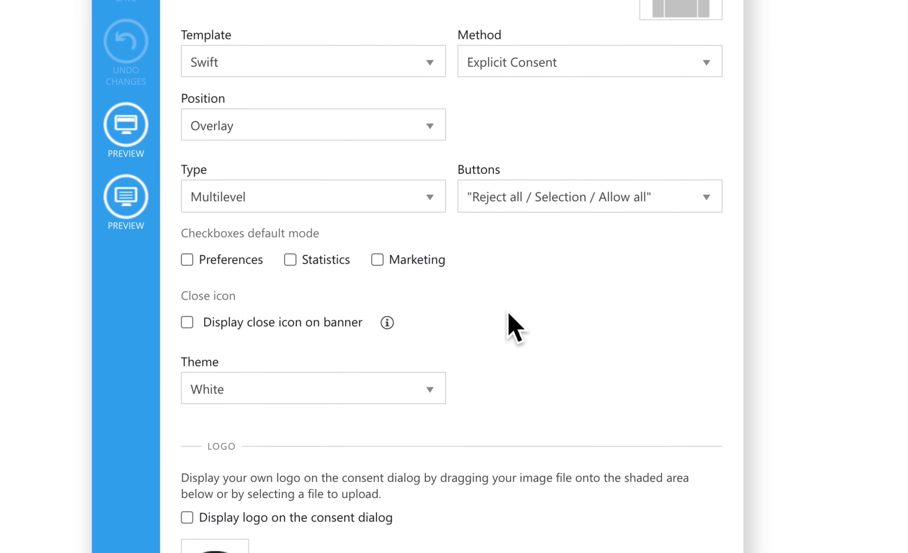
mouse_move(616, 271)
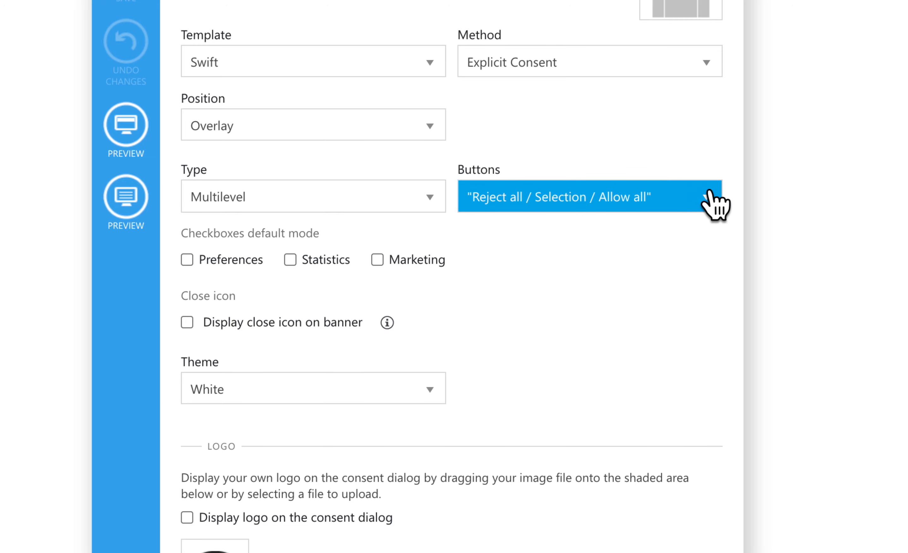
click(589, 196)
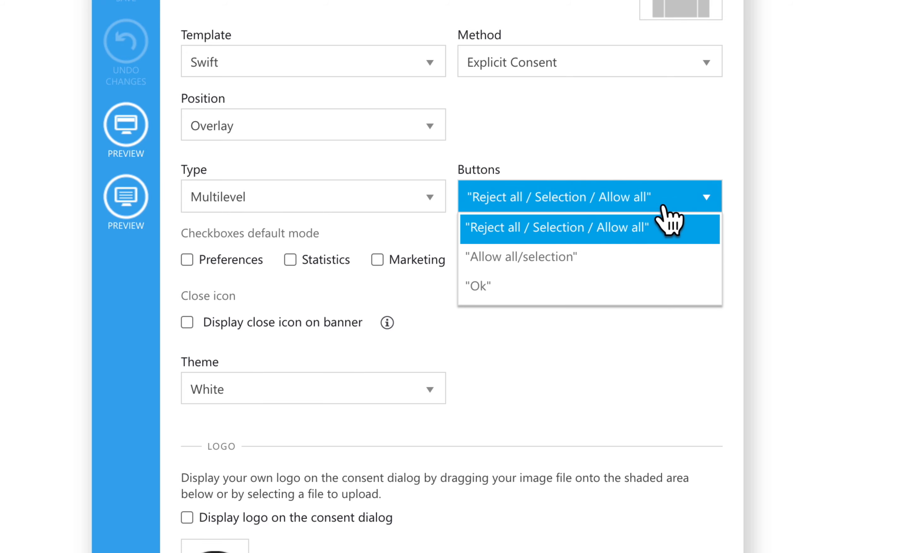
mouse_move(698, 208)
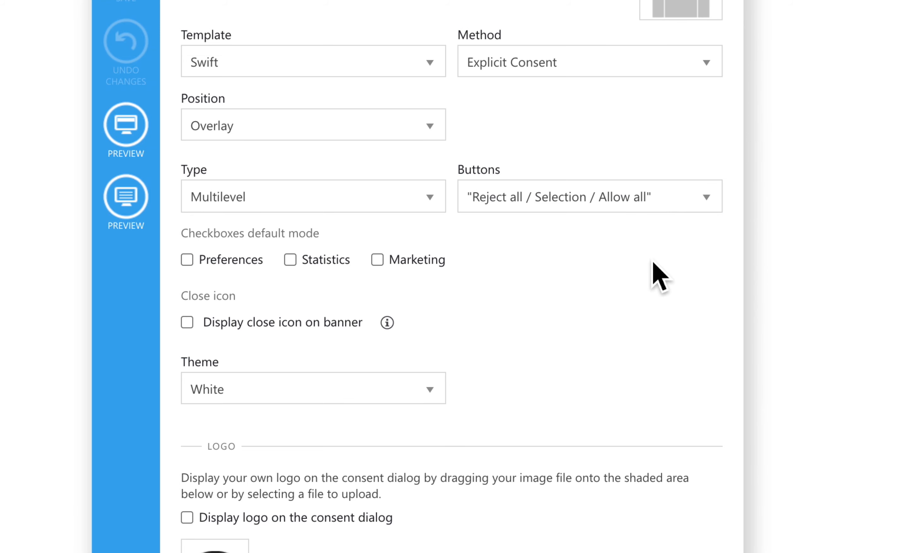
mouse_move(211, 298)
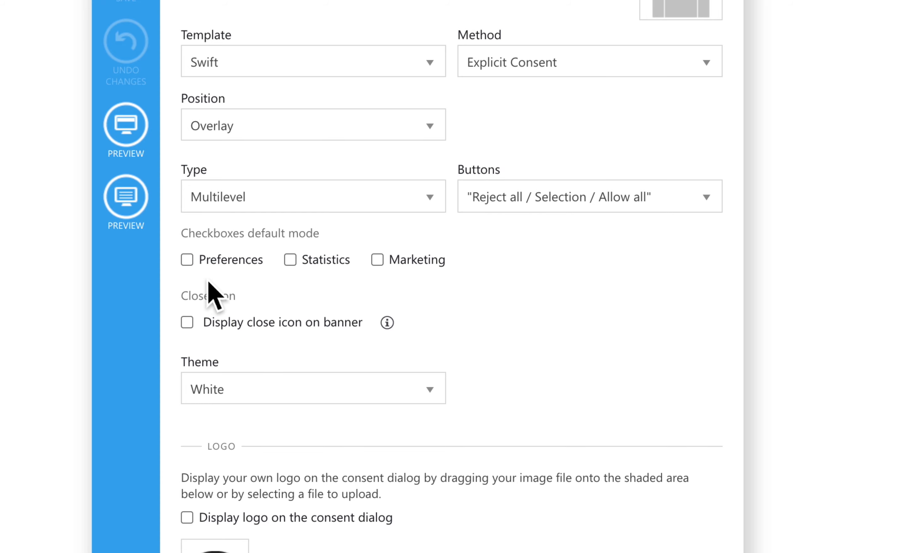
mouse_move(507, 348)
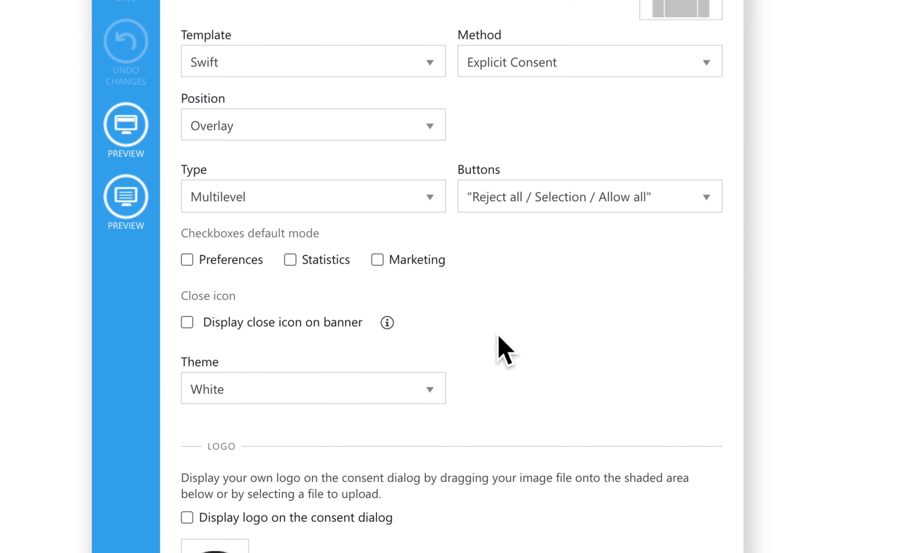
scroll(down, 3)
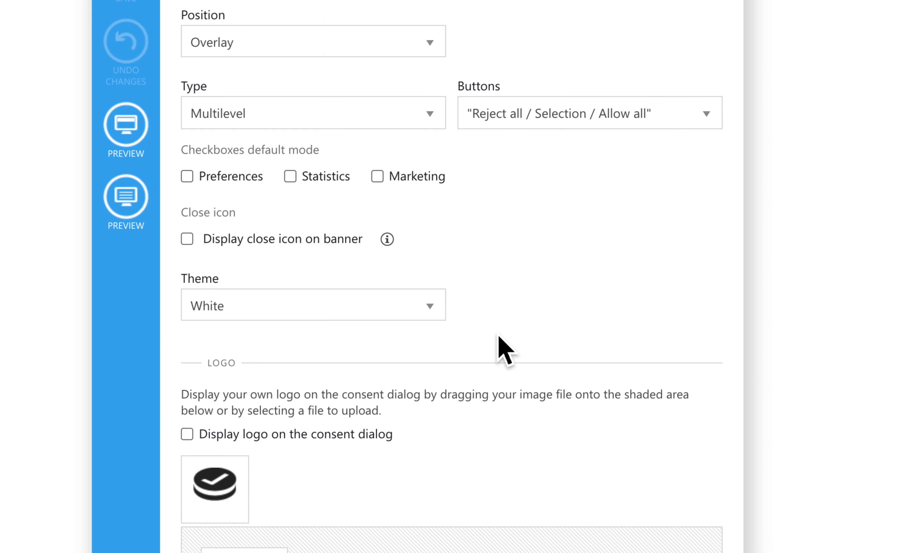
Choose the Custom theme to expose banner and button colour settings
click(312, 304)
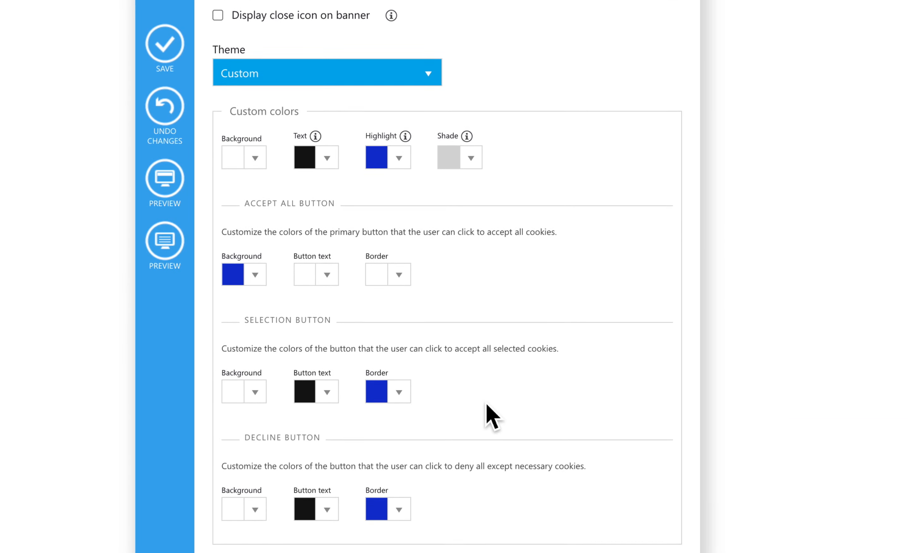
scroll(down, 3)
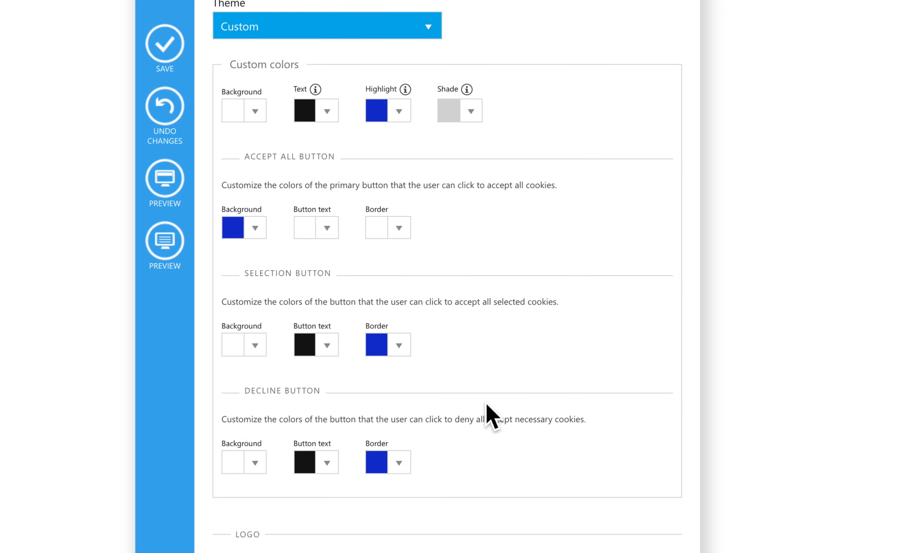
Set the dialog theme to Dark and preview the black banner with blue buttons
click(359, 251)
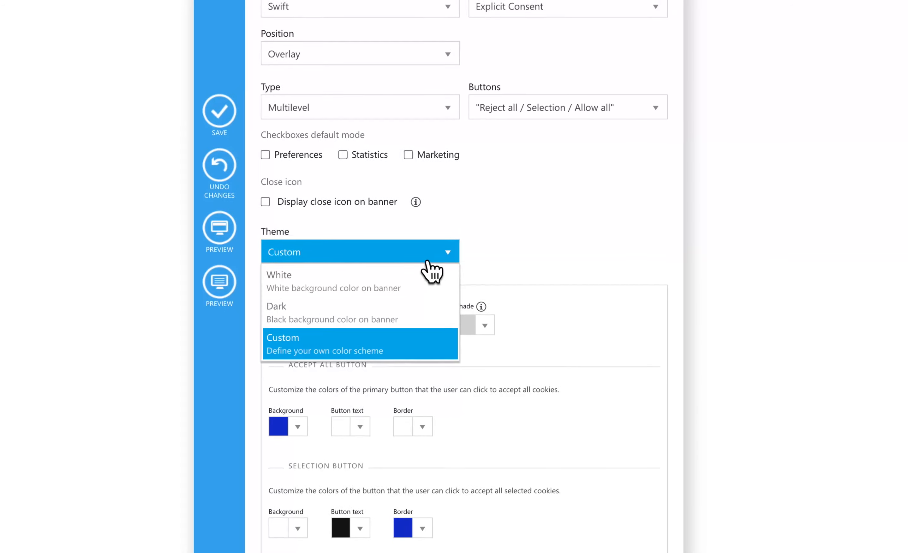
click(276, 306)
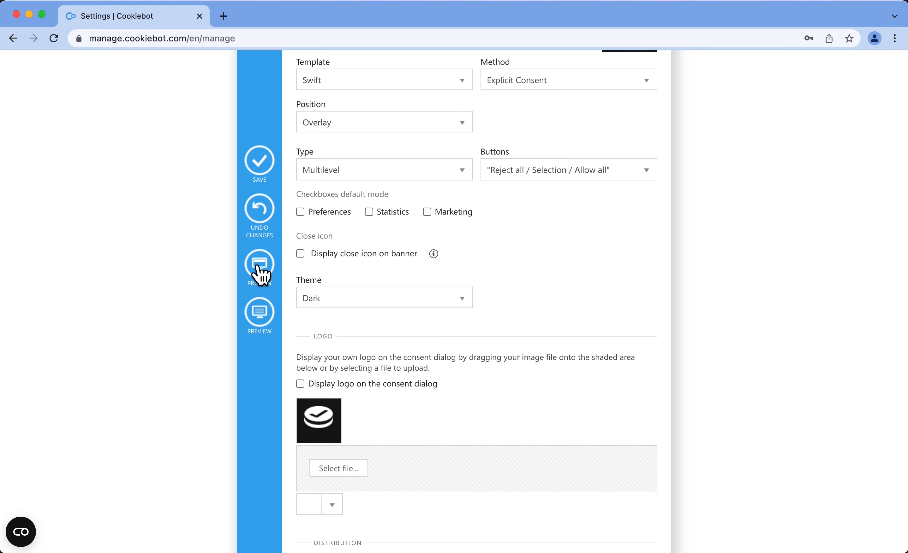
click(259, 267)
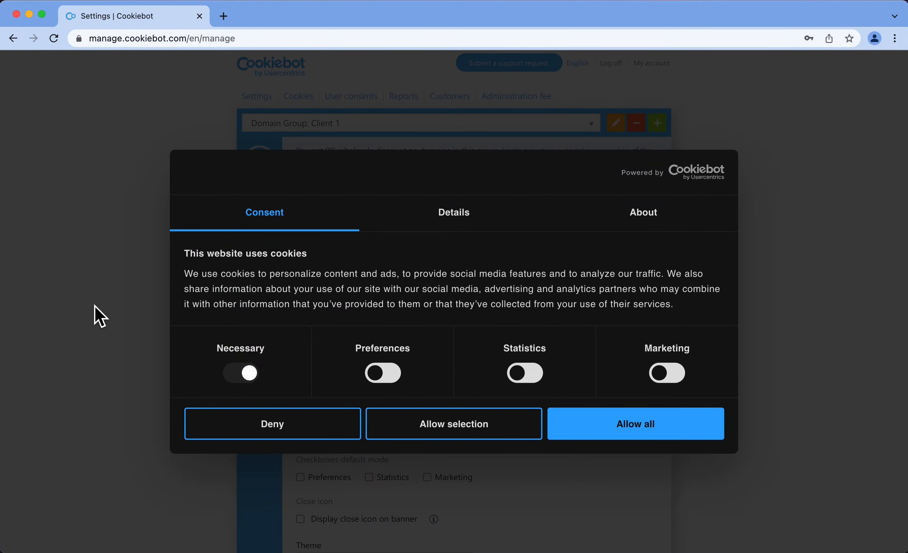
click(635, 423)
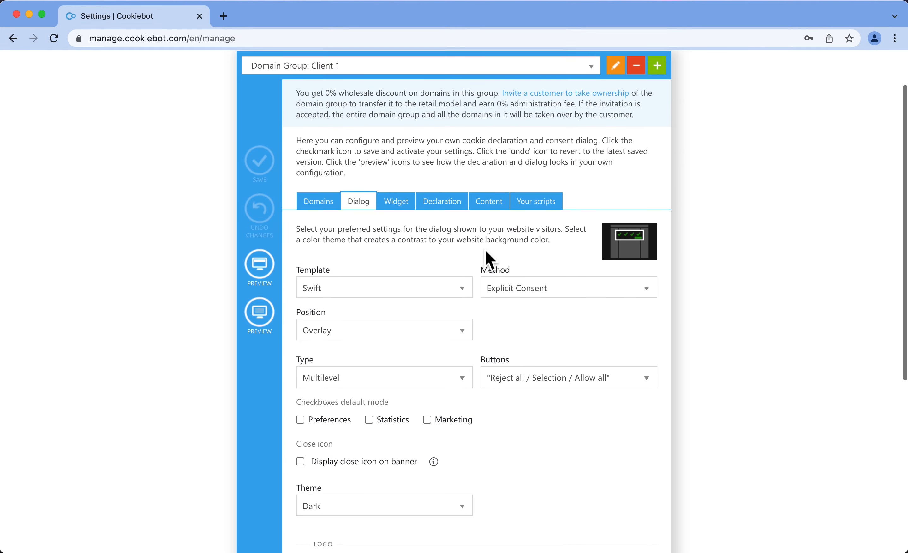
Preview the default cookie declaration on the Declaration tab, then reach the template list
click(396, 201)
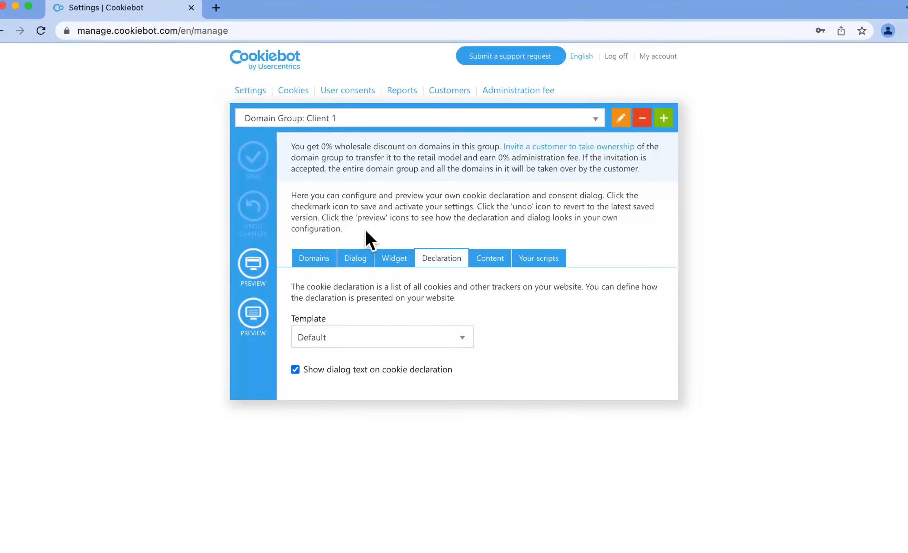
click(252, 262)
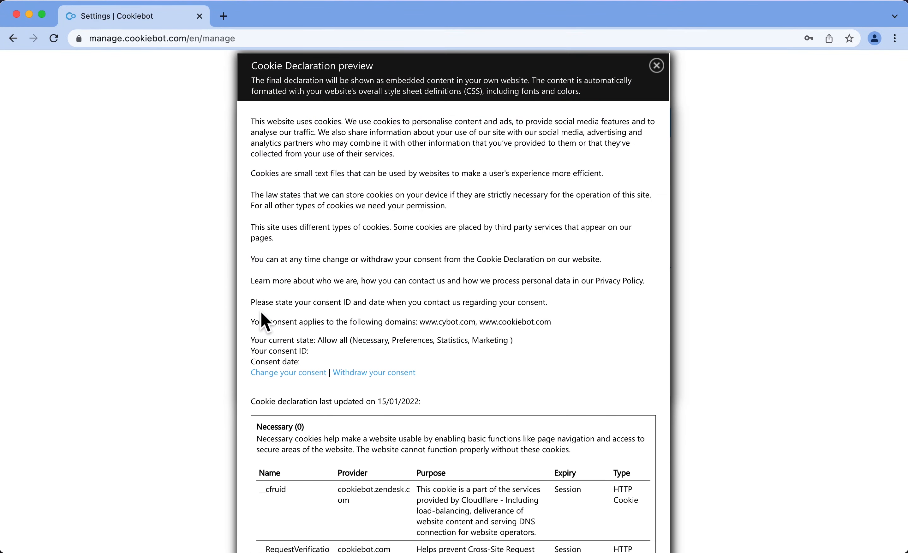
scroll(down, 3)
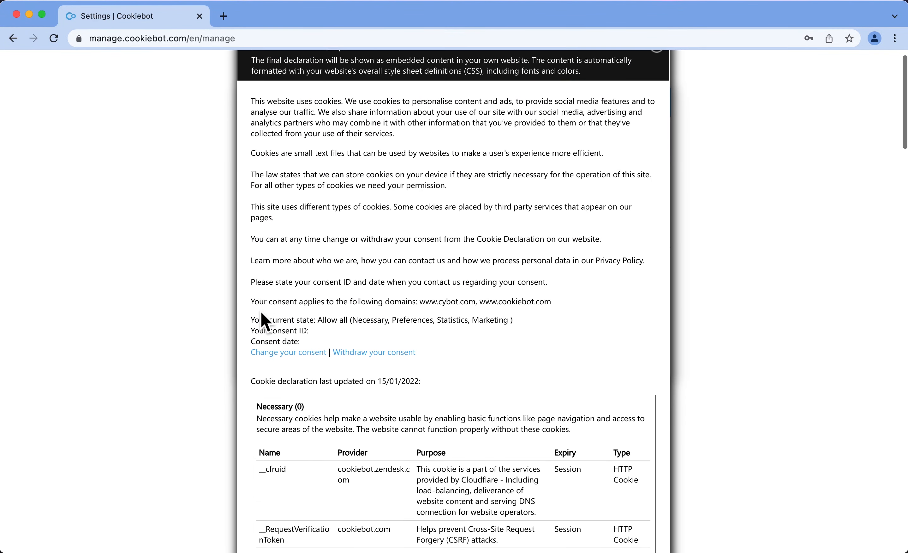
scroll(up, 3)
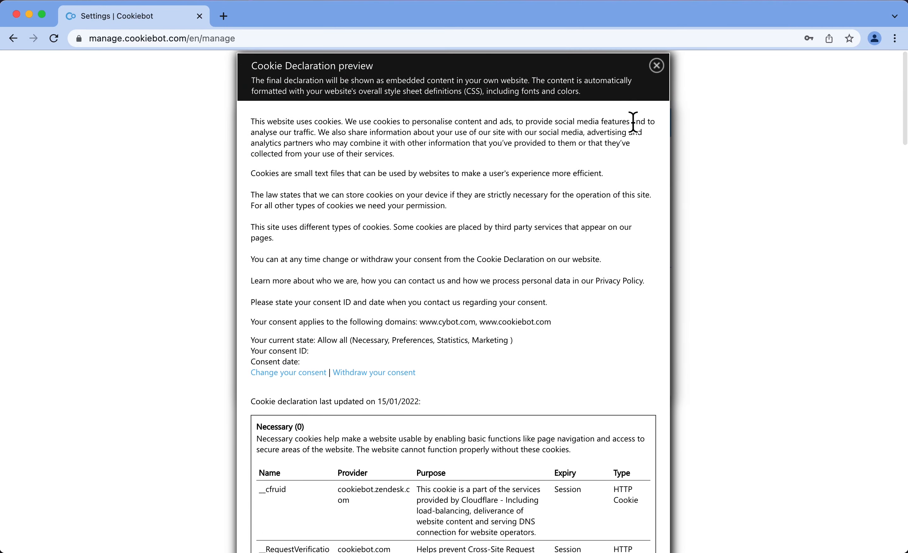
click(656, 65)
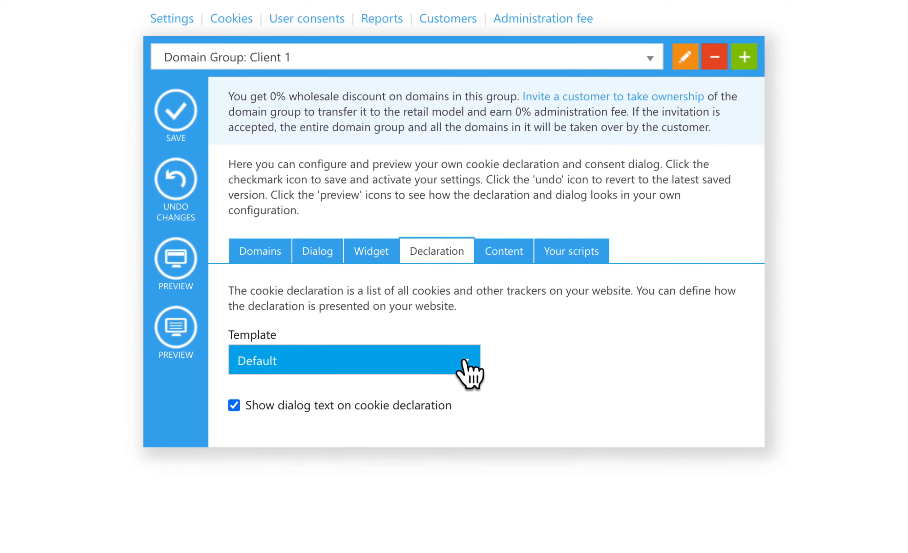
click(353, 360)
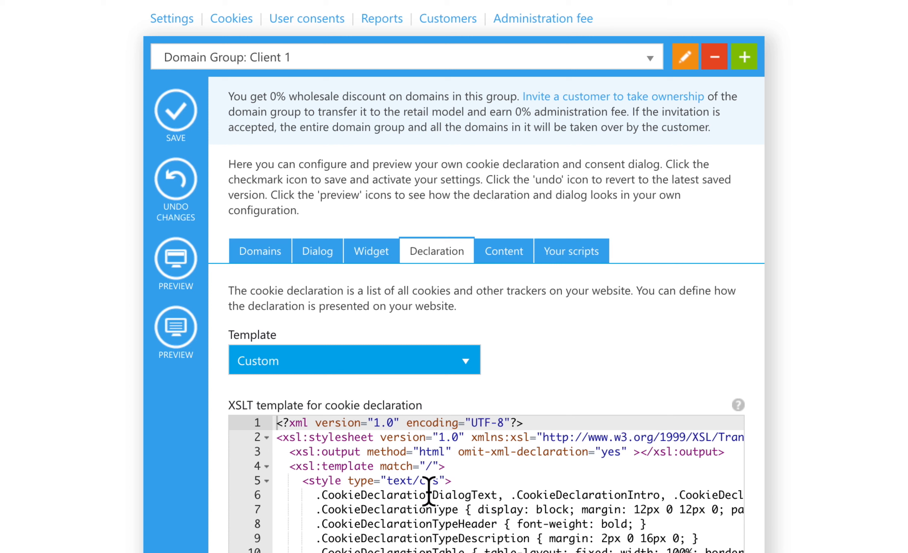
mouse_move(523, 346)
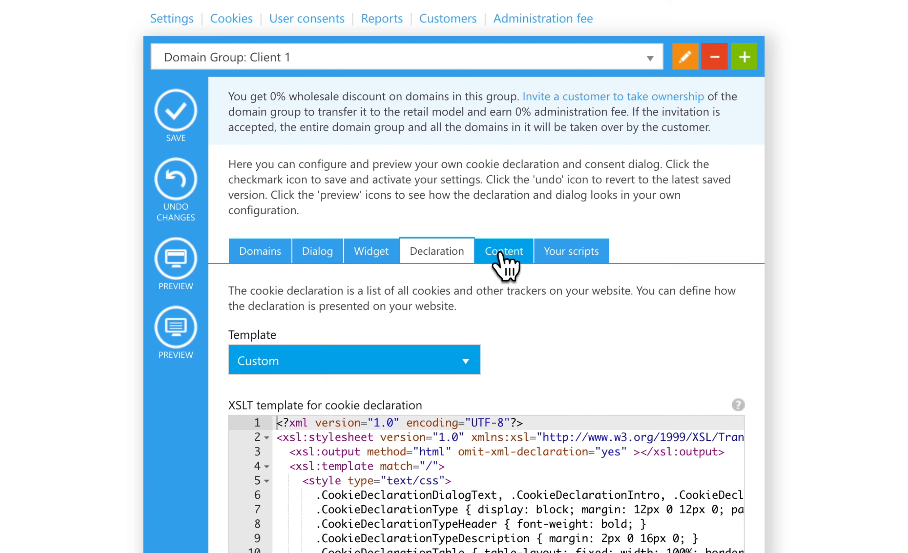
Show the Content settings with the English dialog heading and body text fields
click(503, 251)
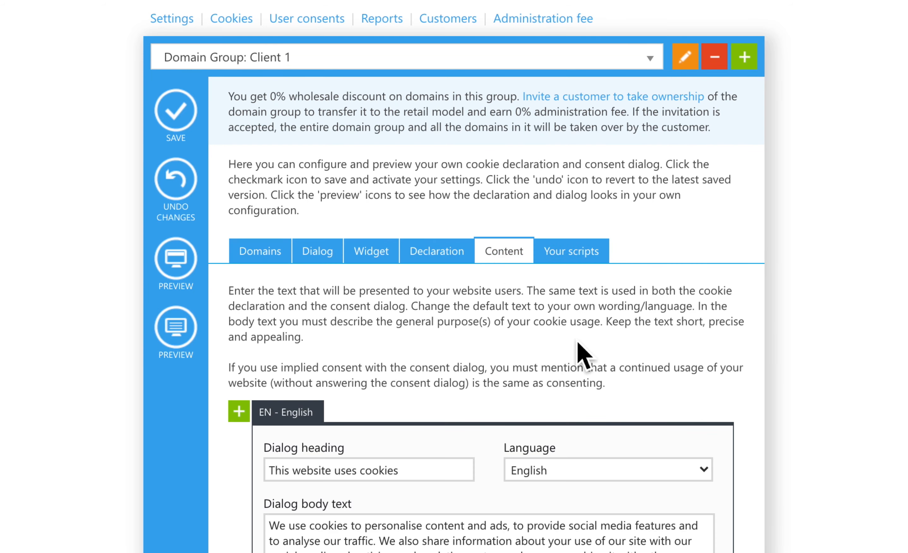
mouse_move(694, 488)
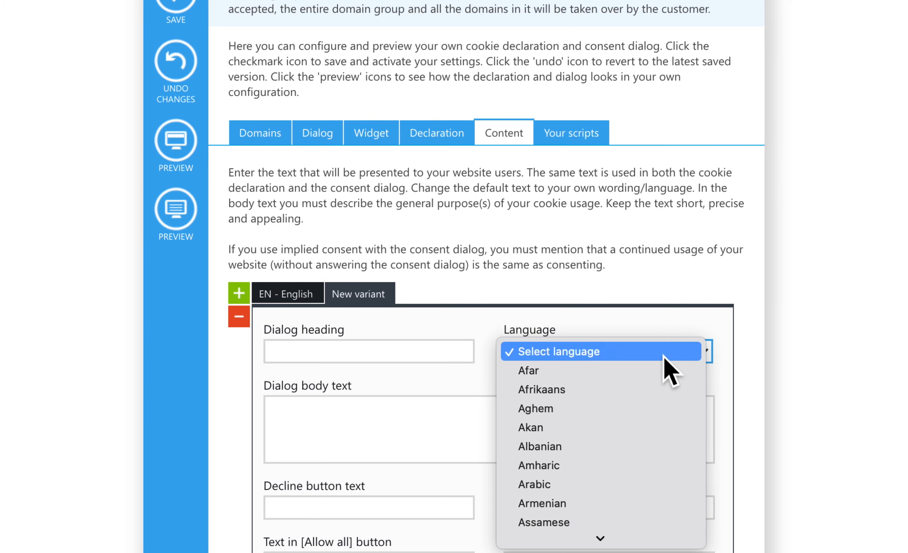
Add Czech and further language variants, then start editing the English dialog body text
click(528, 352)
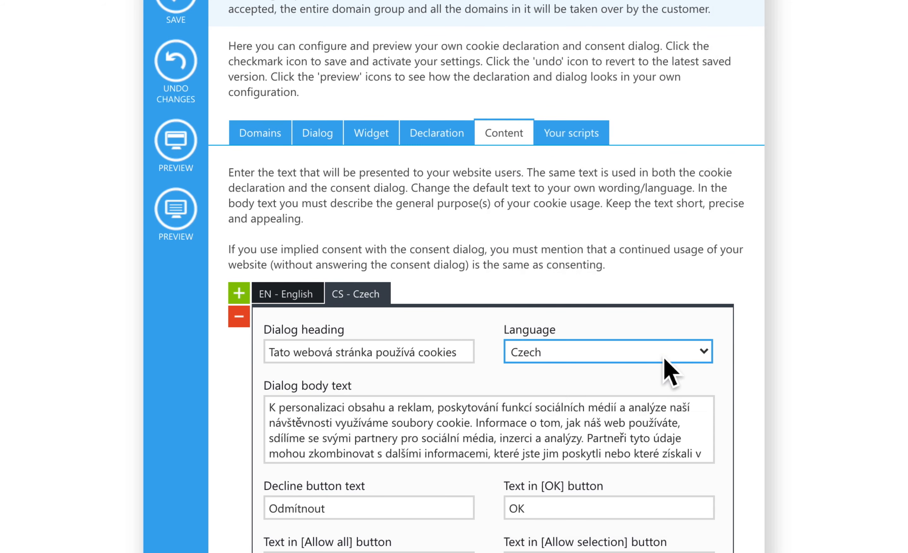
click(238, 291)
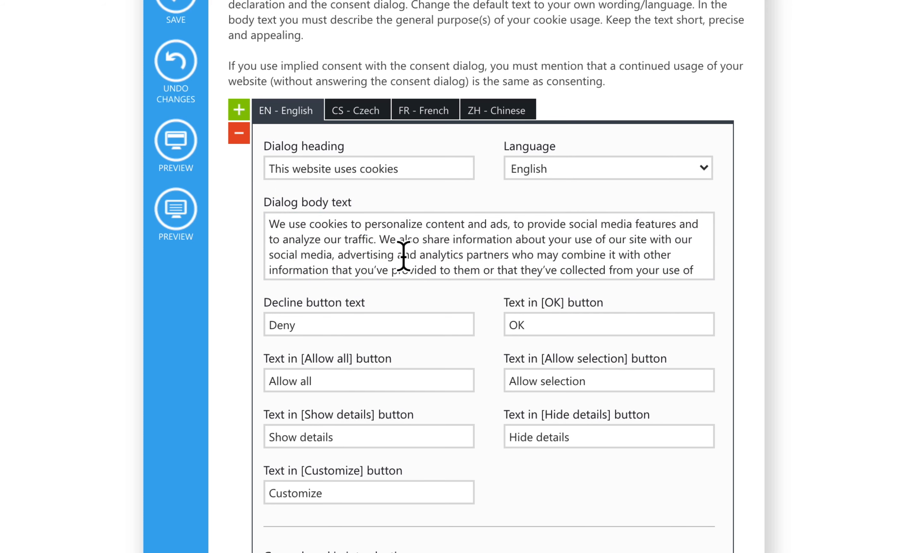
click(486, 246)
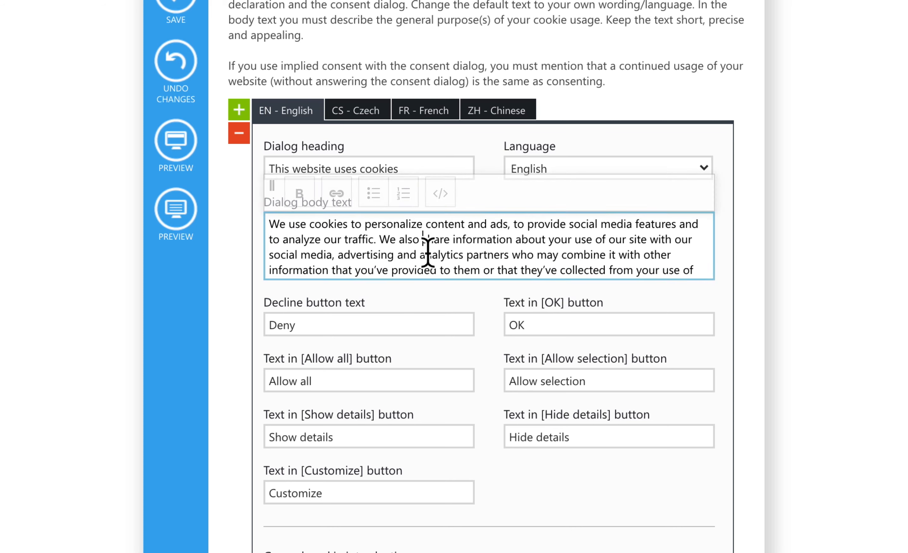
Apply bold after 'also' and make the word 'information' a hyperlink in the body text
click(374, 192)
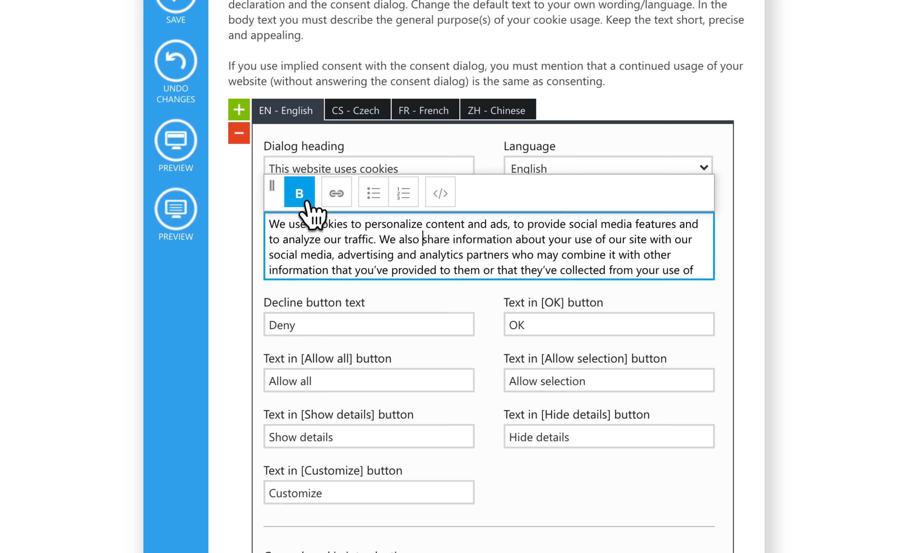
click(300, 192)
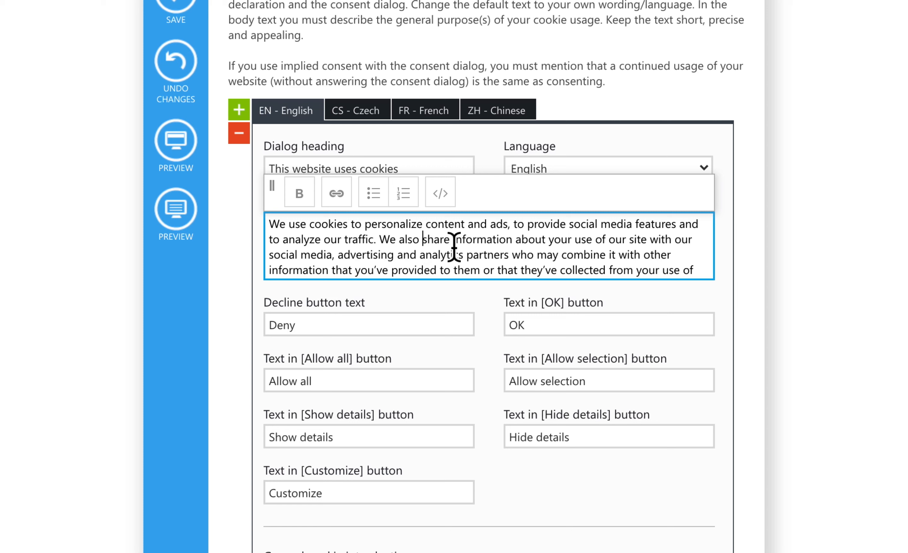
double_click(475, 239)
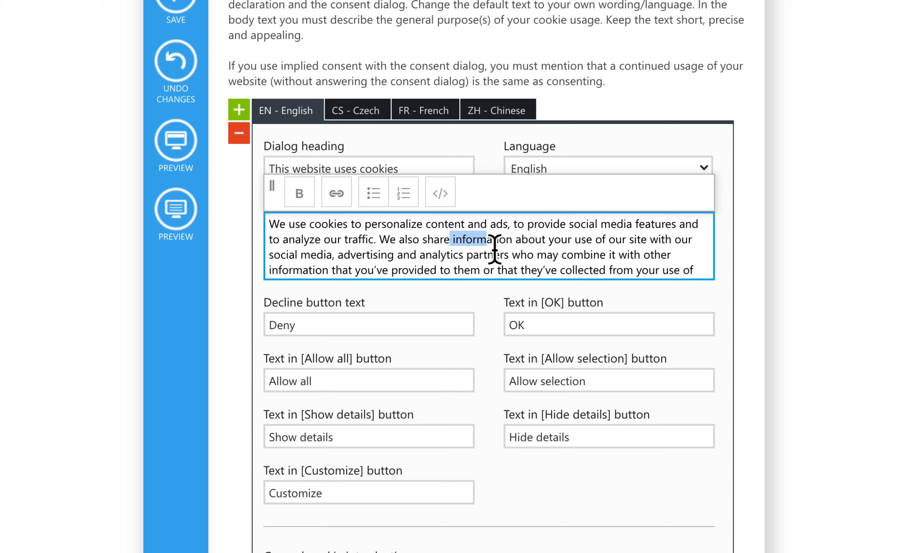
click(336, 192)
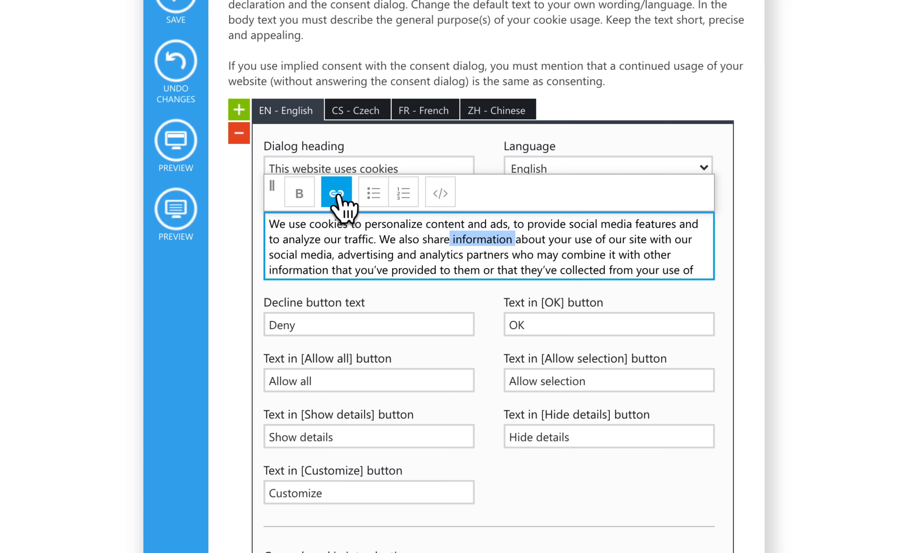
click(336, 192)
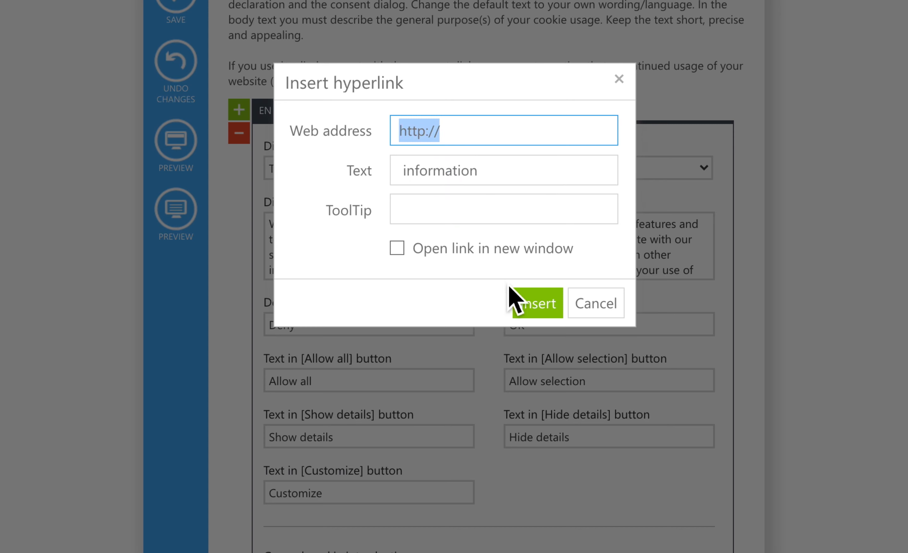
click(595, 304)
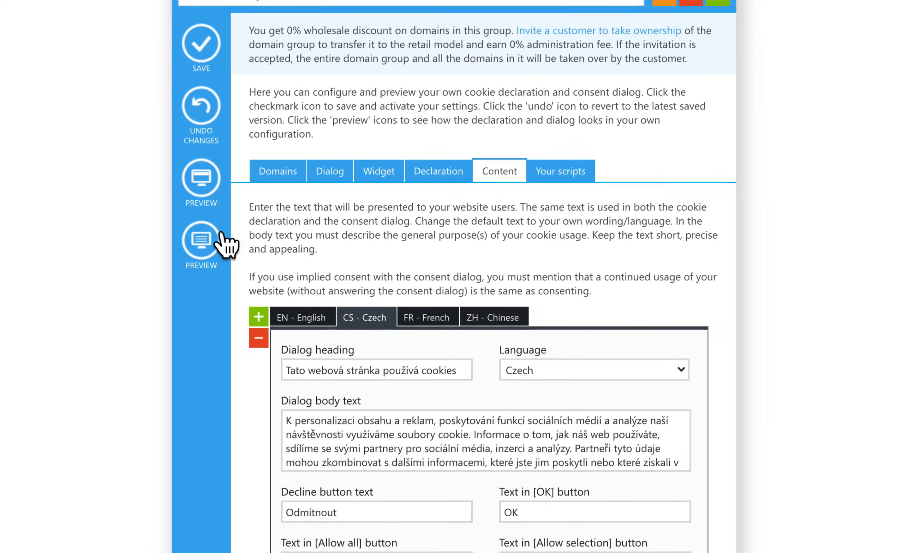
Preview the cookie declaration in Czech and close the preview
click(200, 240)
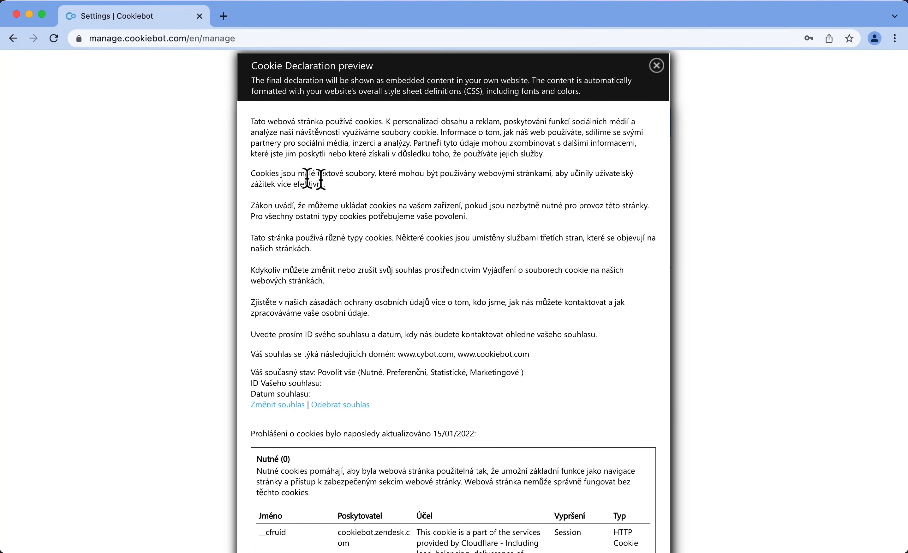
mouse_move(359, 211)
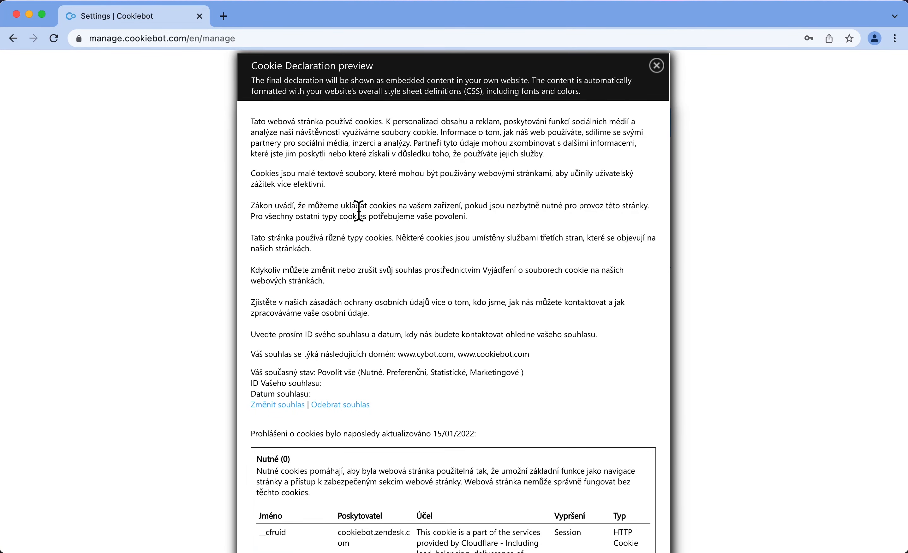
mouse_move(665, 81)
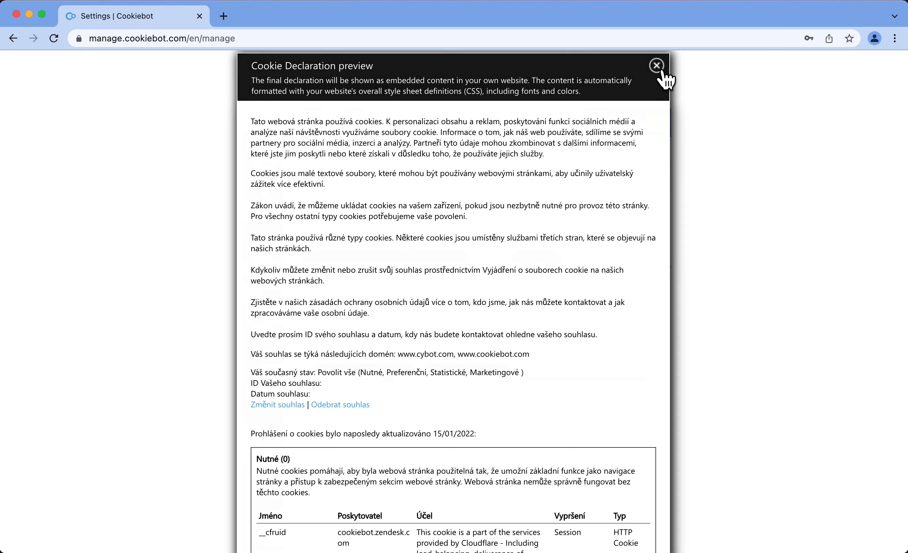
click(656, 64)
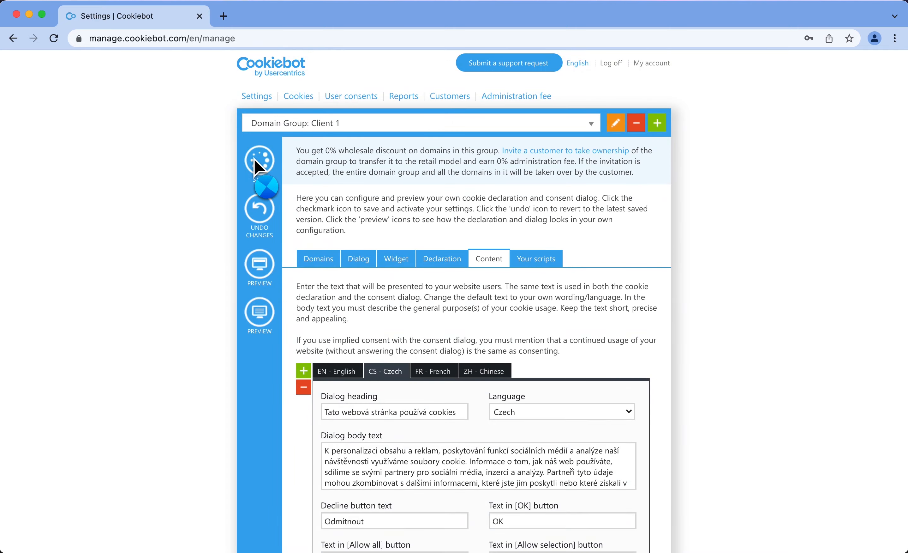